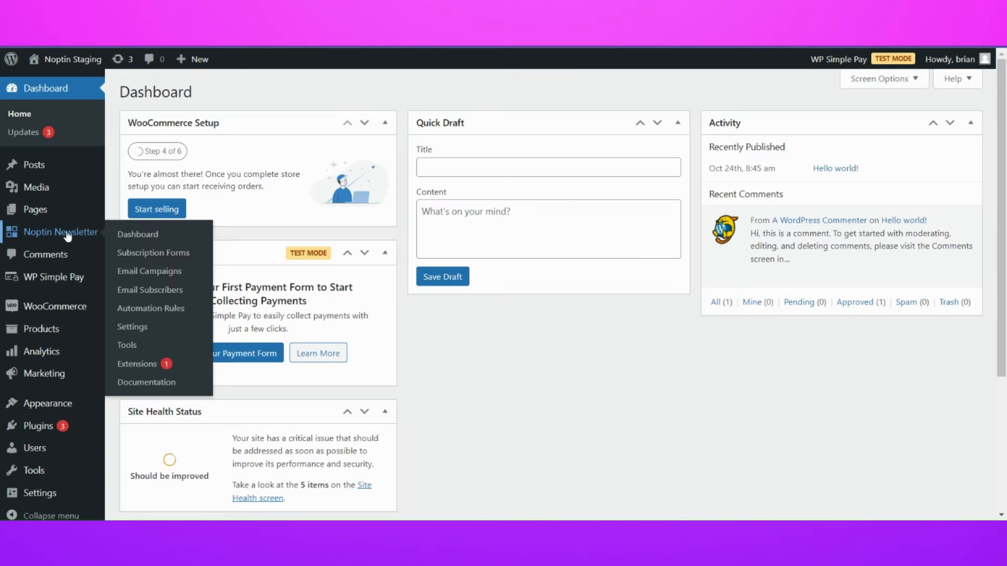
pyautogui.moveTo(149, 271)
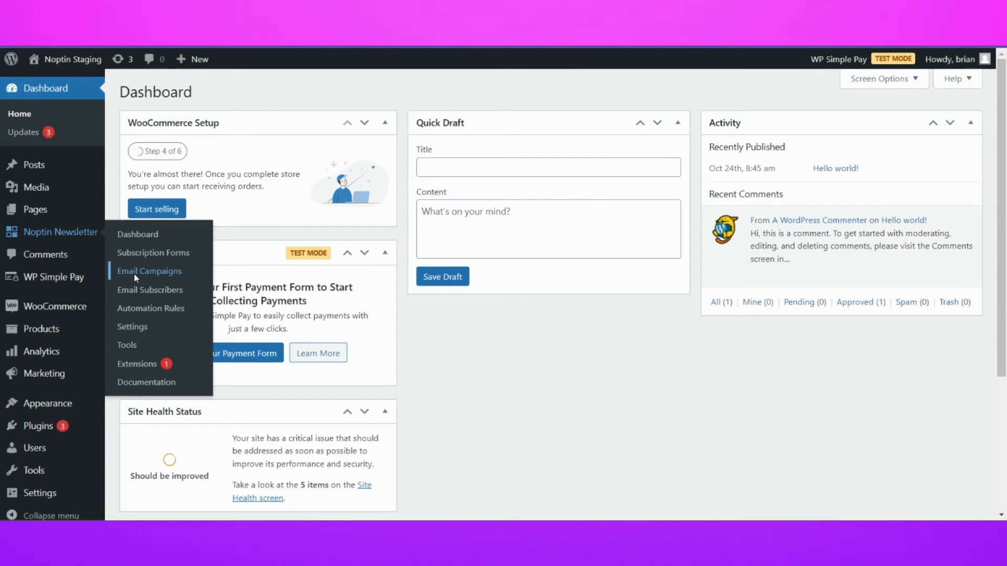
# Start a new Noptin email campaign to WordPress users from Email Campaigns, opening Edit Campaign
pyautogui.click(149, 270)
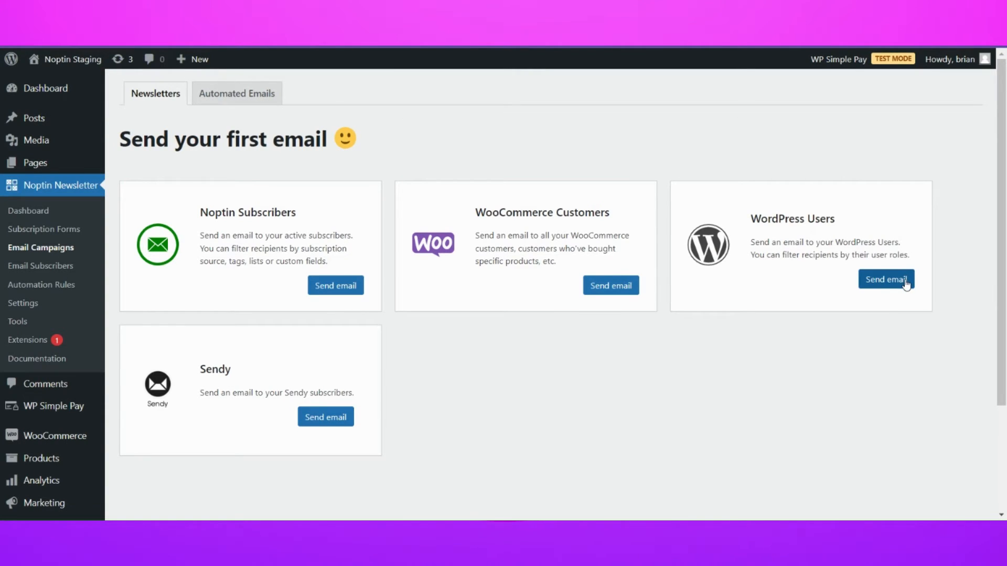
pyautogui.click(886, 279)
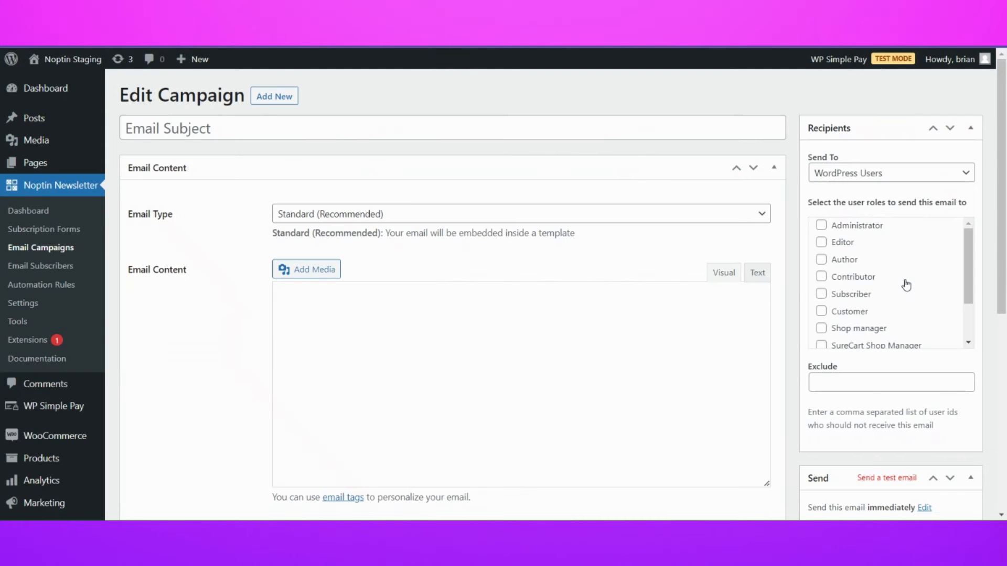